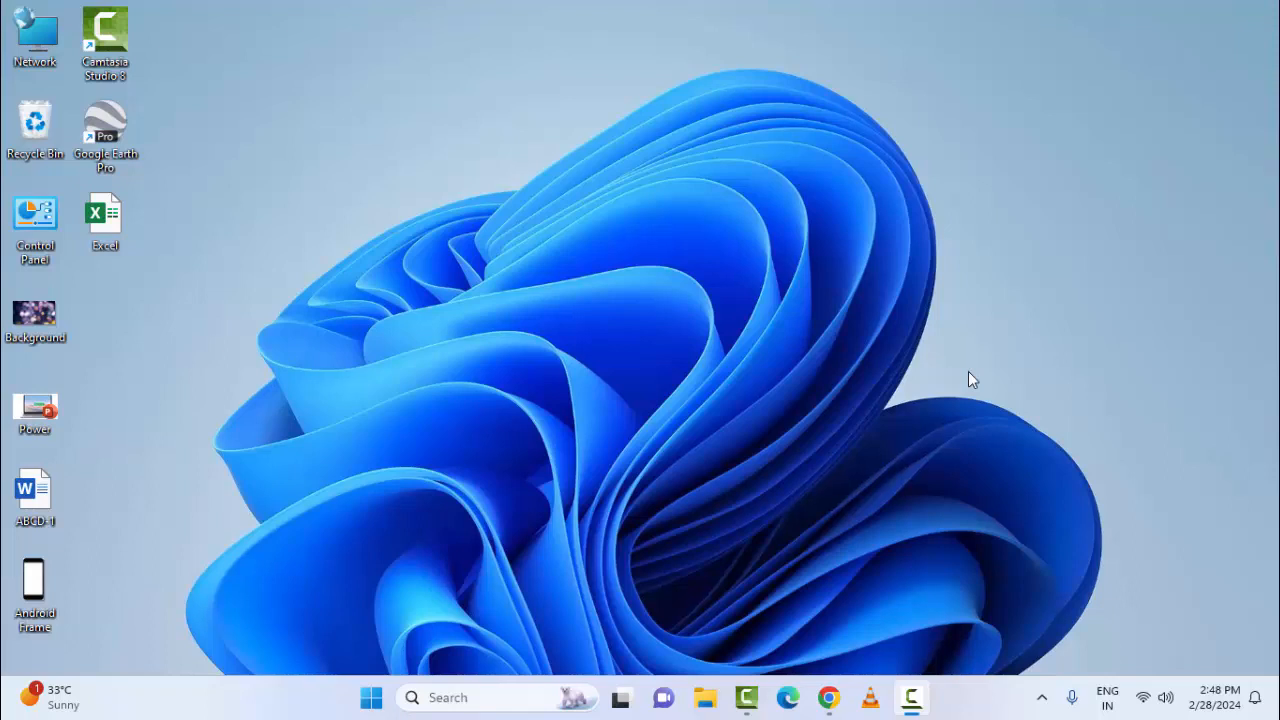
{"action": "mouse_move", "coordinate": [964, 370]}
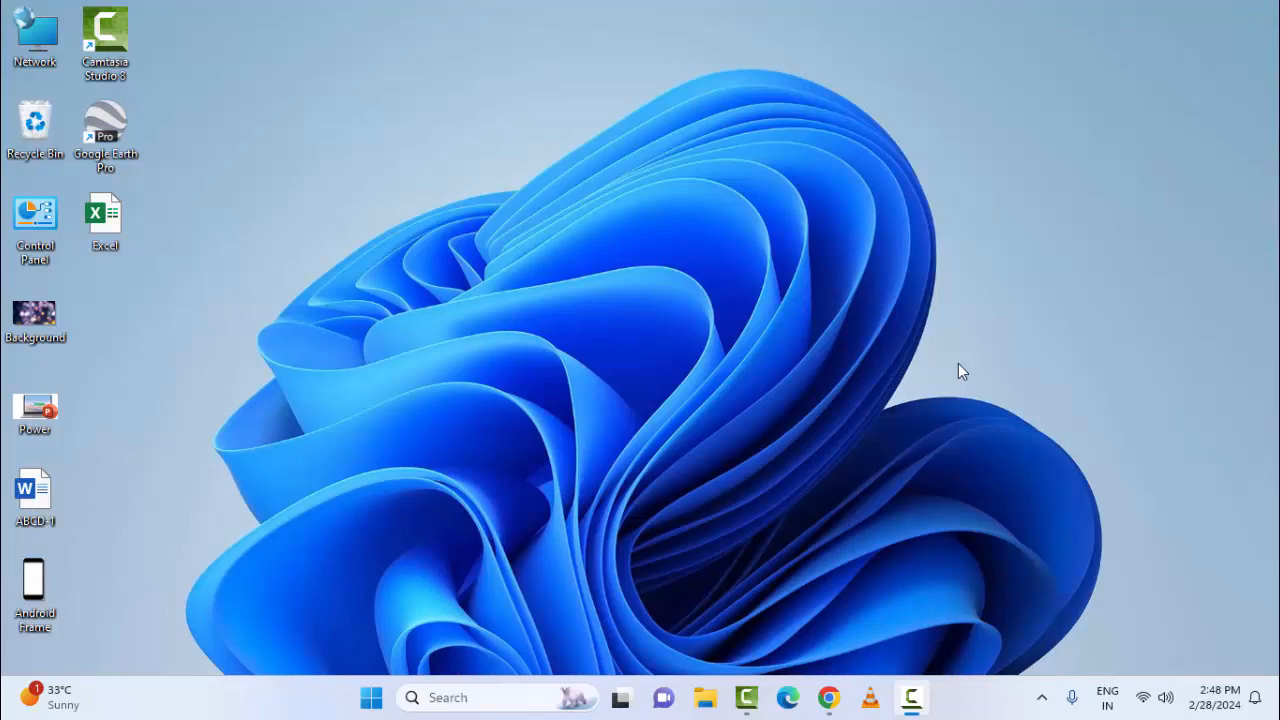
{"action": "mouse_move", "coordinate": [1004, 334]}
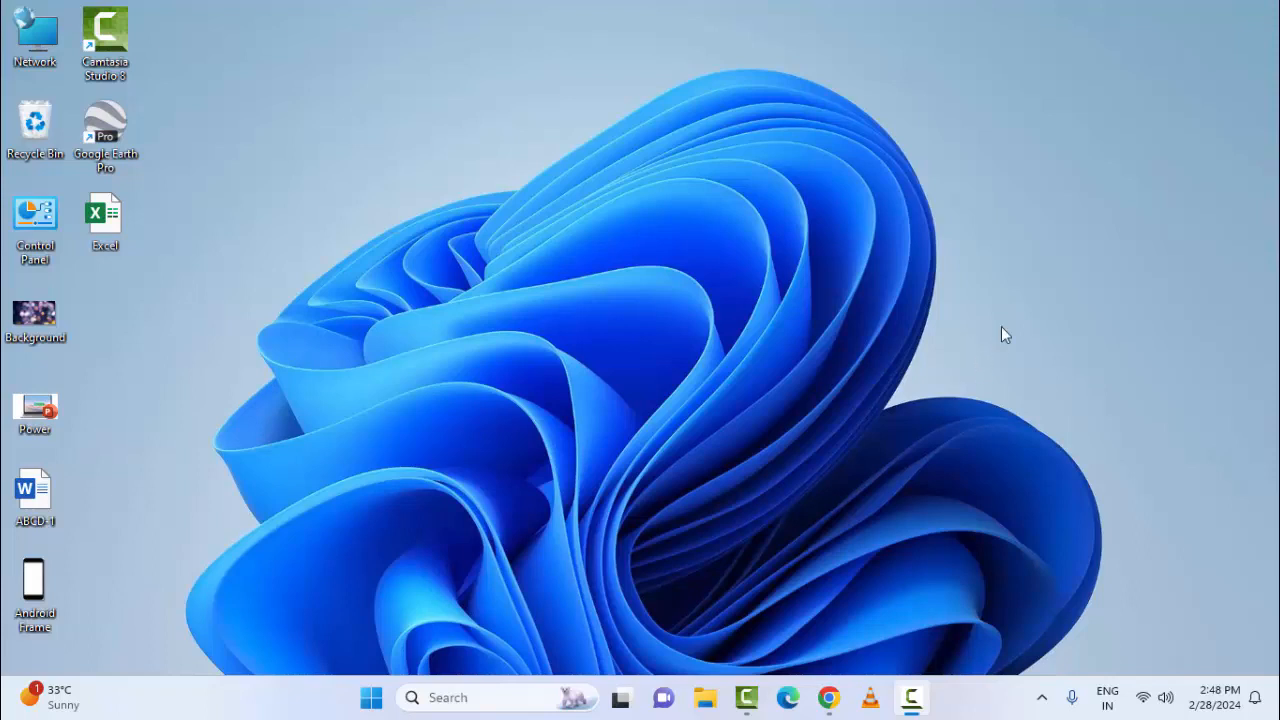
{"action": "mouse_move", "coordinate": [448, 548]}
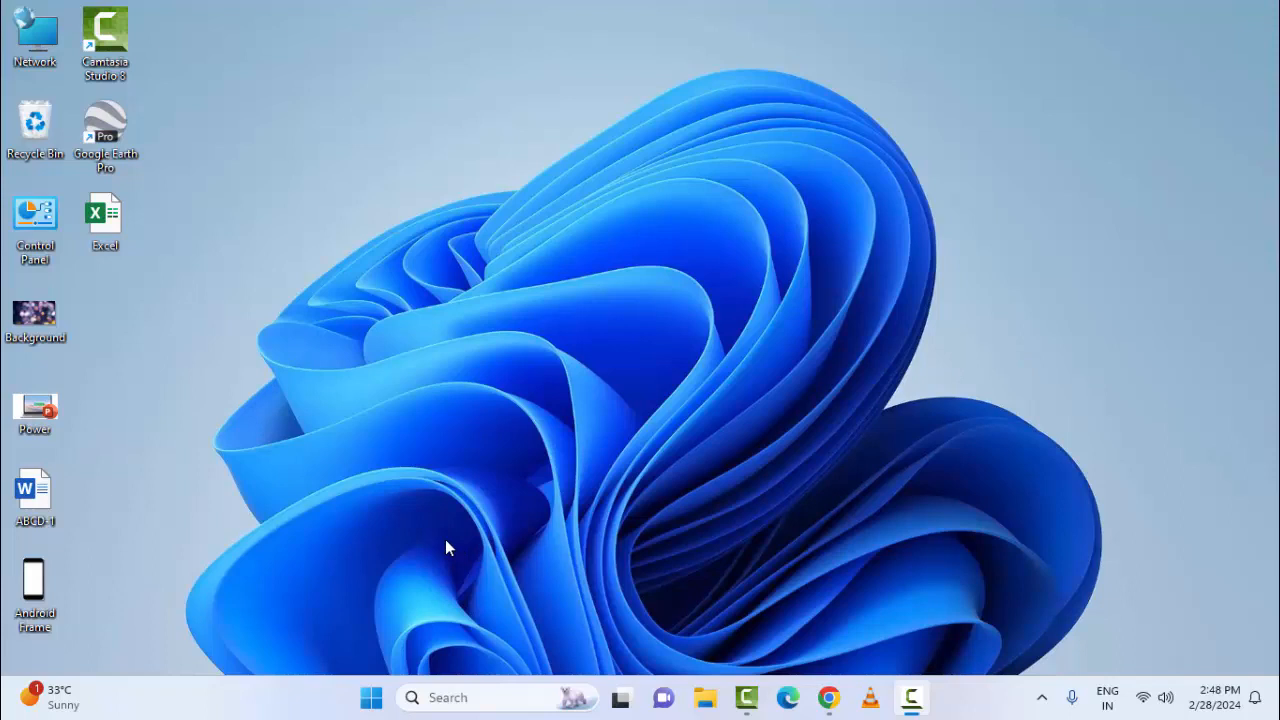
{"action": "mouse_move", "coordinate": [372, 696]}
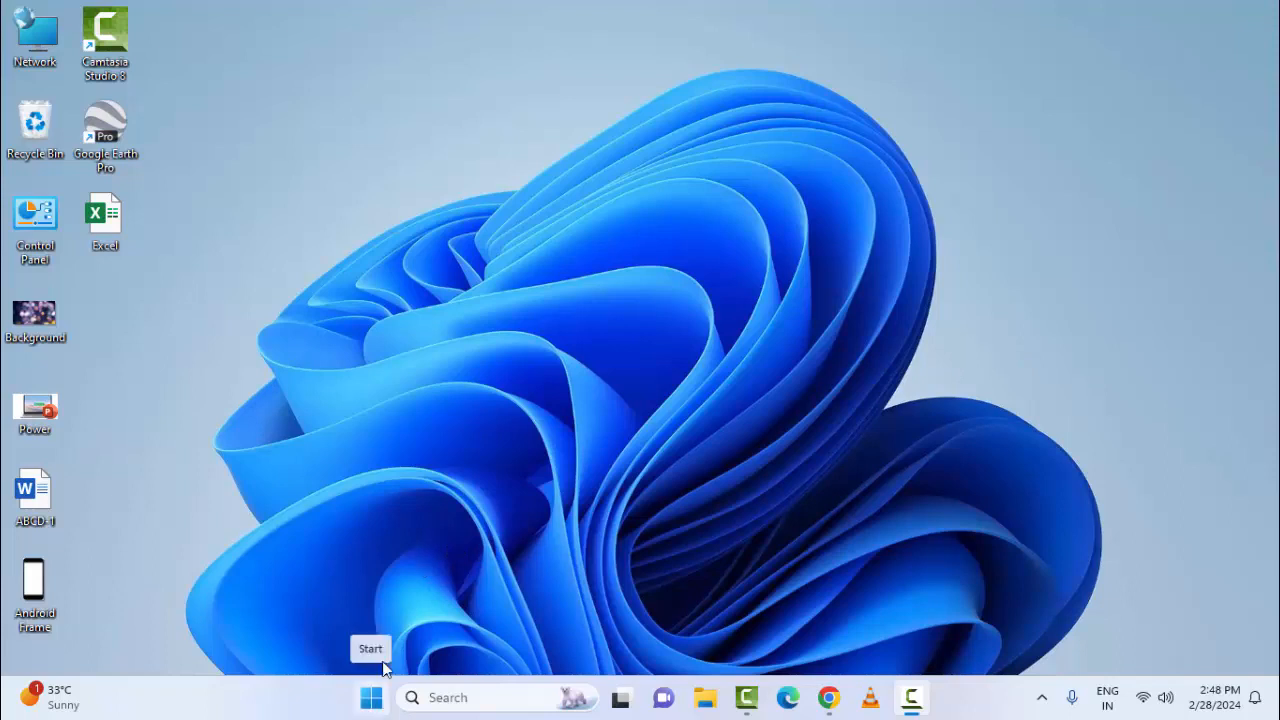
{"action": "mouse_move", "coordinate": [400, 592]}
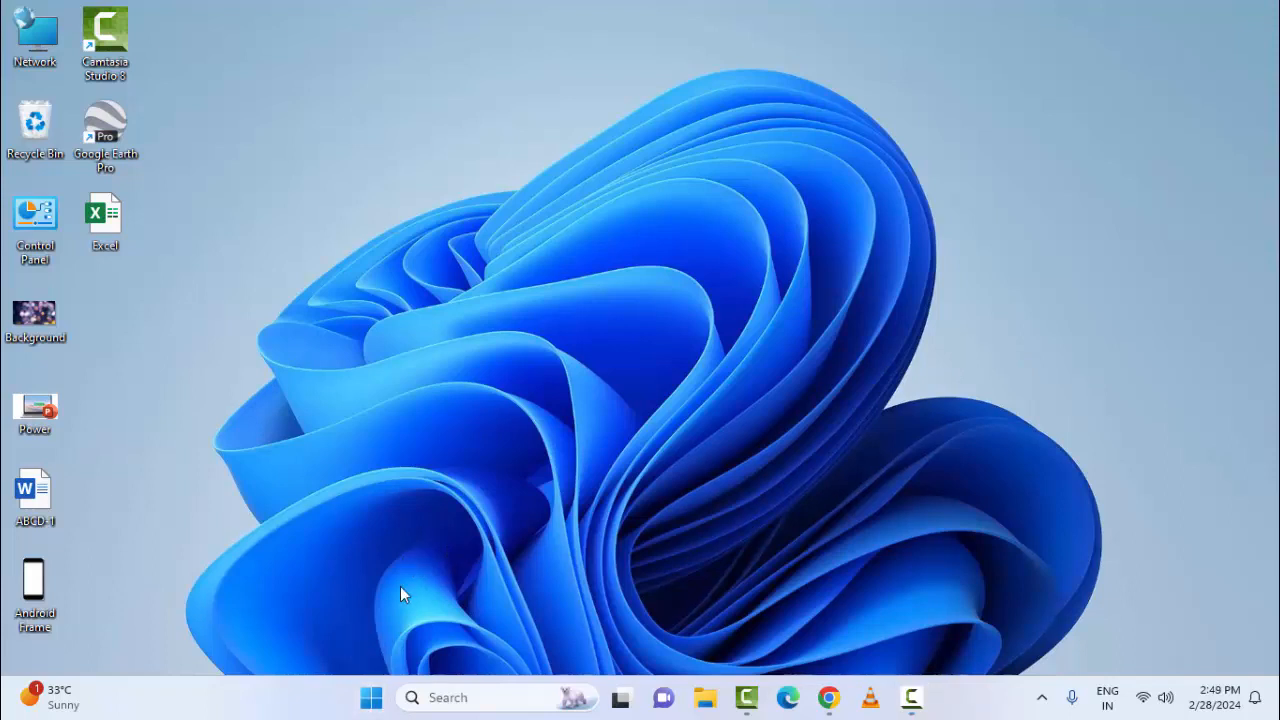
{"action": "mouse_move", "coordinate": [372, 696]}
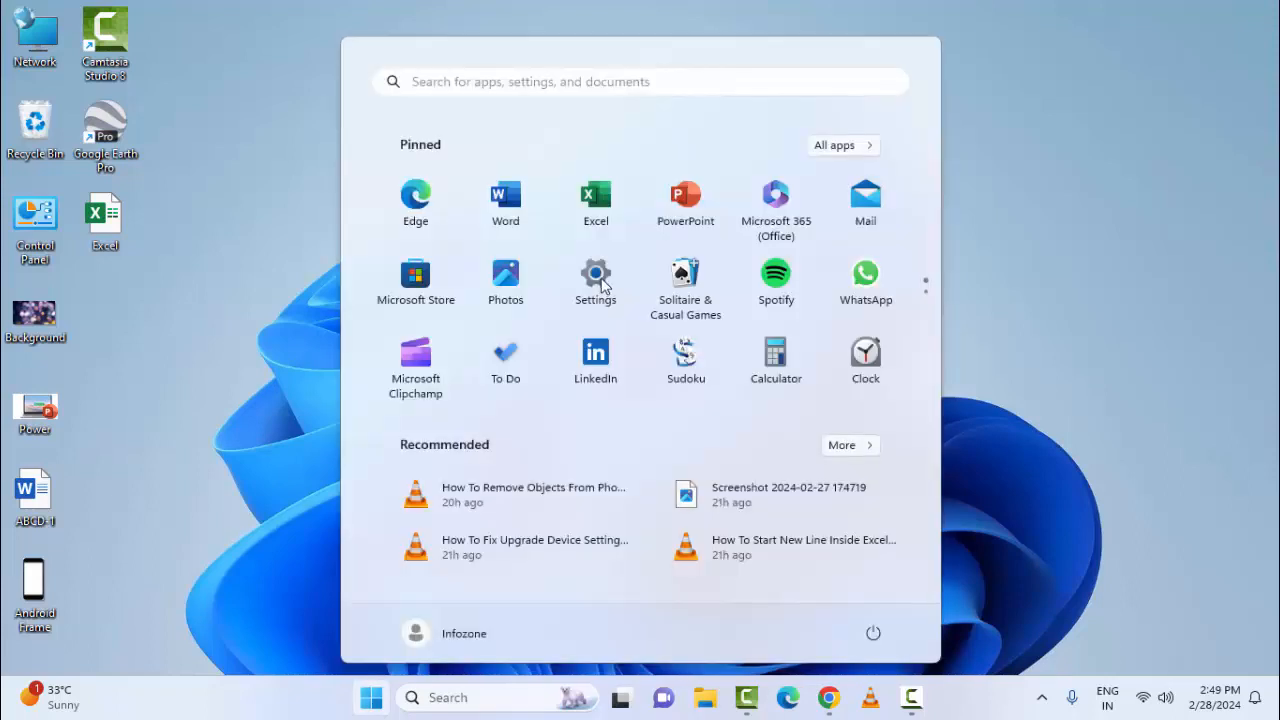
Launch Windows Settings from the pinned apps in the Start menu.
{"action": "left_click", "coordinate": [596, 278]}
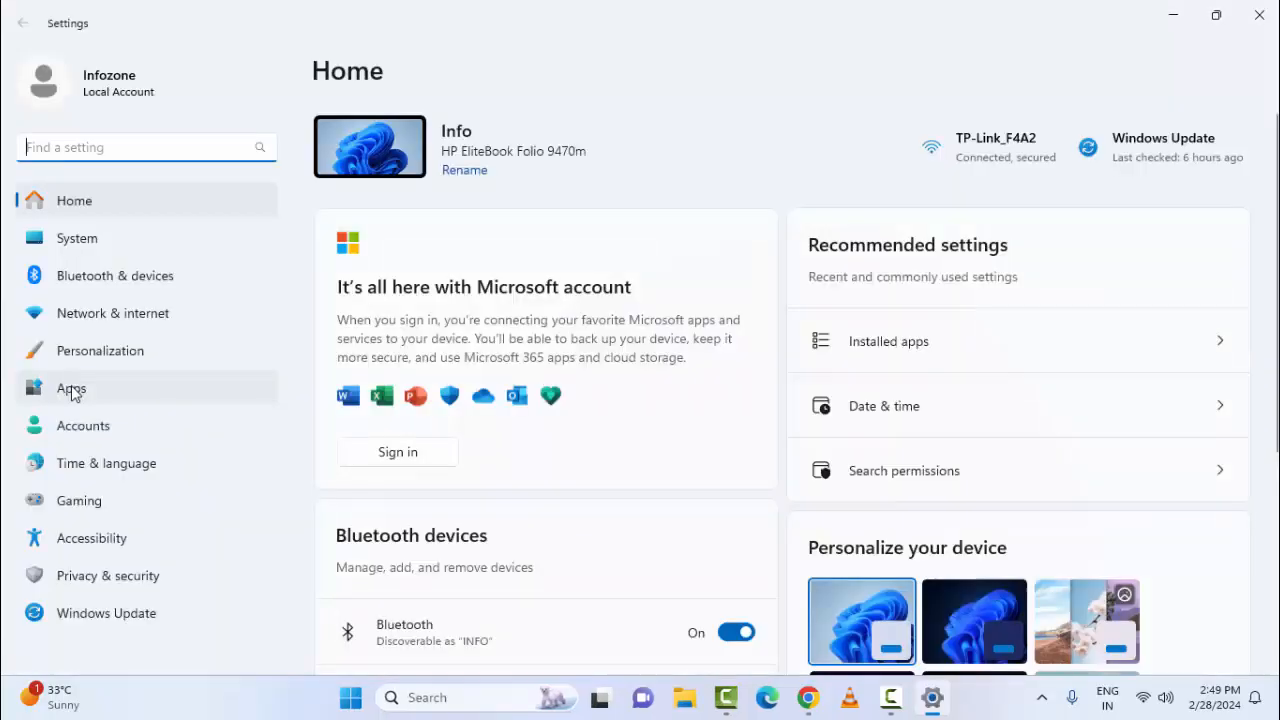
Filter Installed apps to 'microsoft teams' and bring up its more-options menu.
{"action": "left_click", "coordinate": [72, 388]}
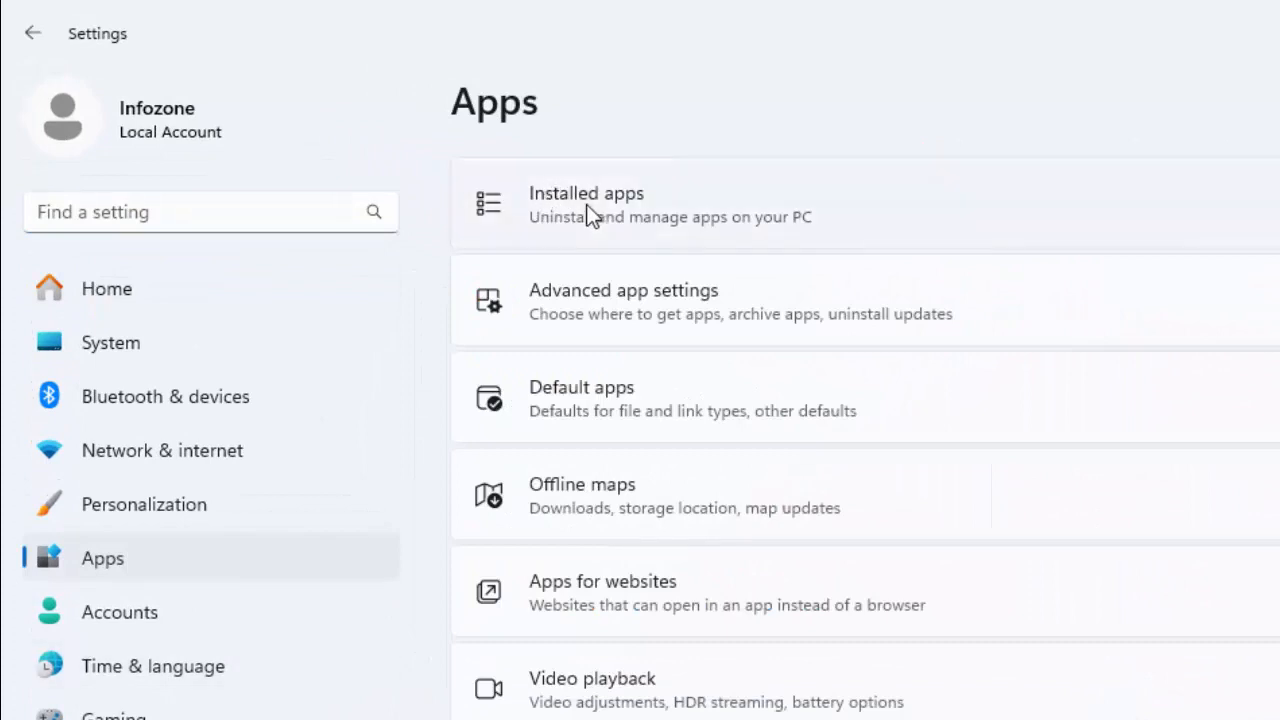
{"action": "left_click", "coordinate": [586, 204]}
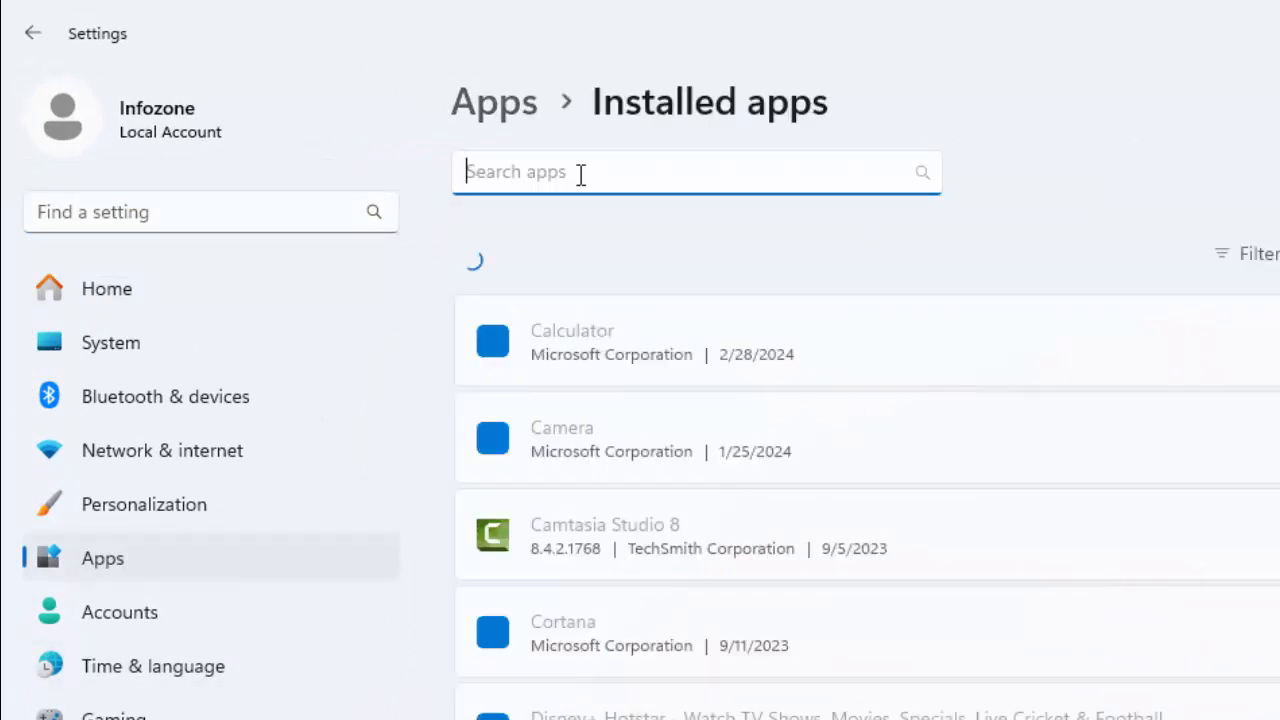
{"action": "type", "text": "m"}
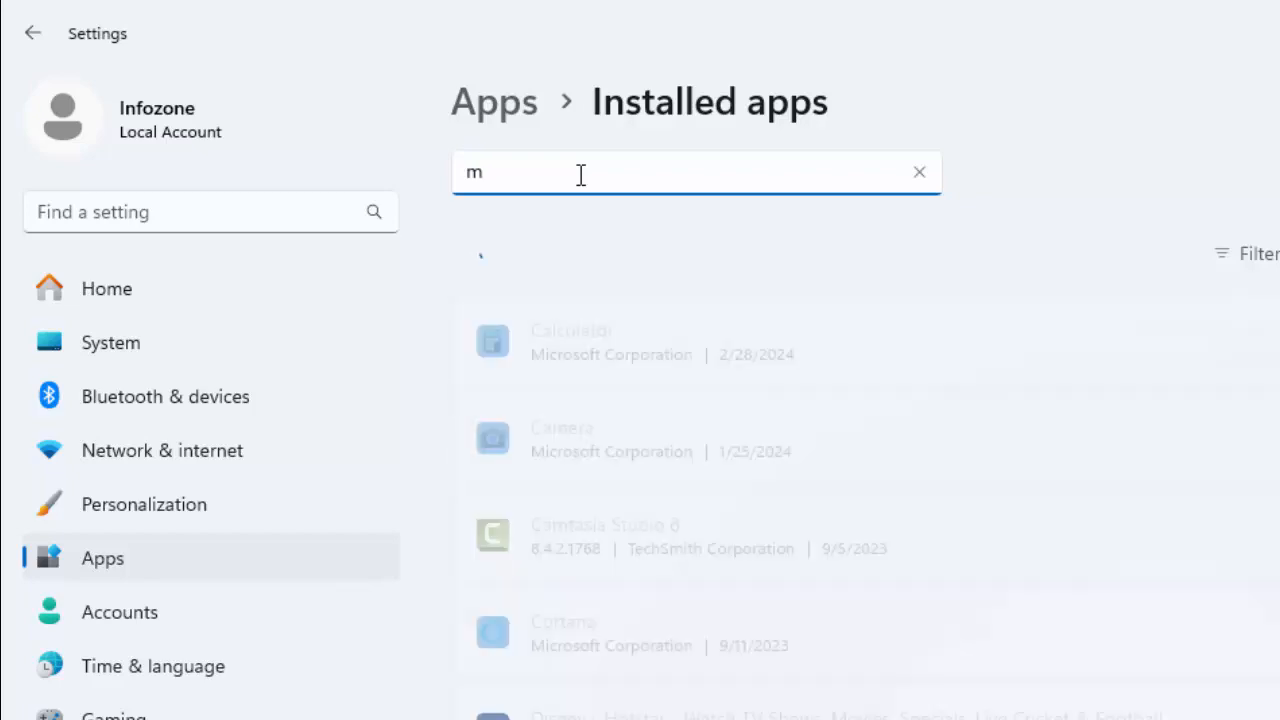
{"action": "type", "text": "icrosoft teams"}
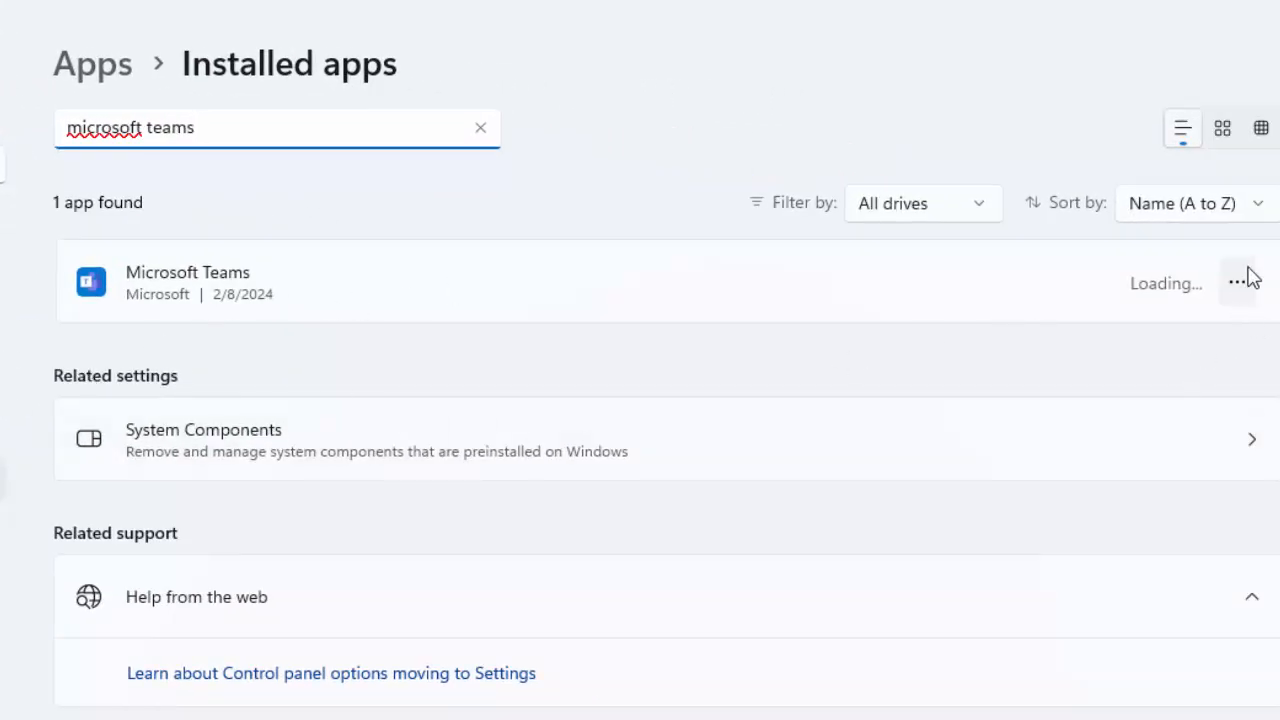
{"action": "left_click", "coordinate": [1236, 284]}
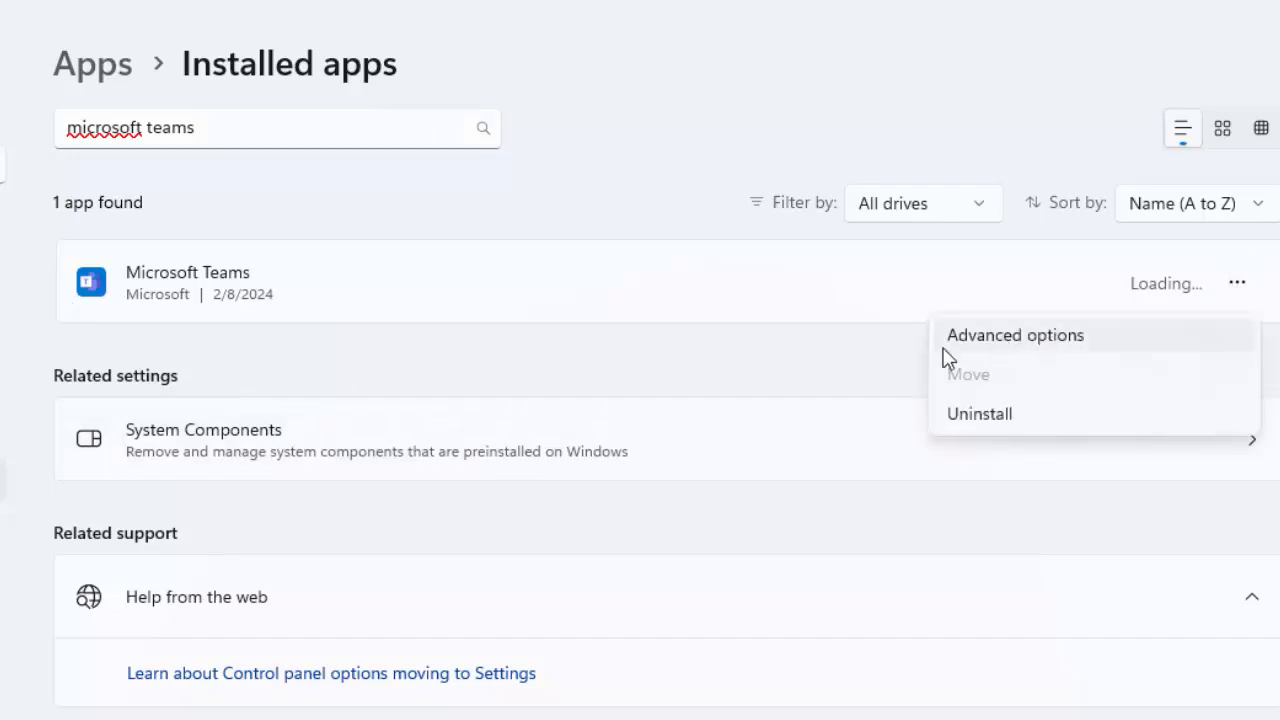
Reach Microsoft Teams' Advanced options and apply Reset, deleting its app data.
{"action": "left_click", "coordinate": [1014, 336]}
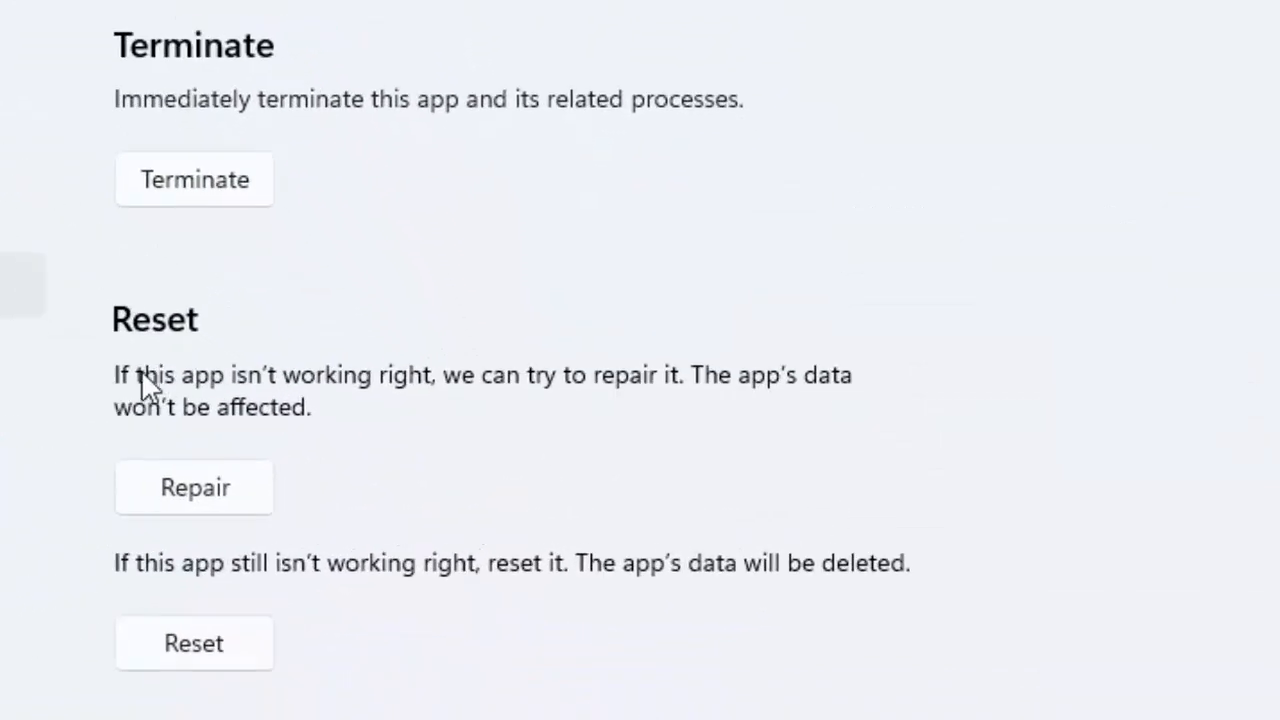
{"action": "mouse_move", "coordinate": [360, 428]}
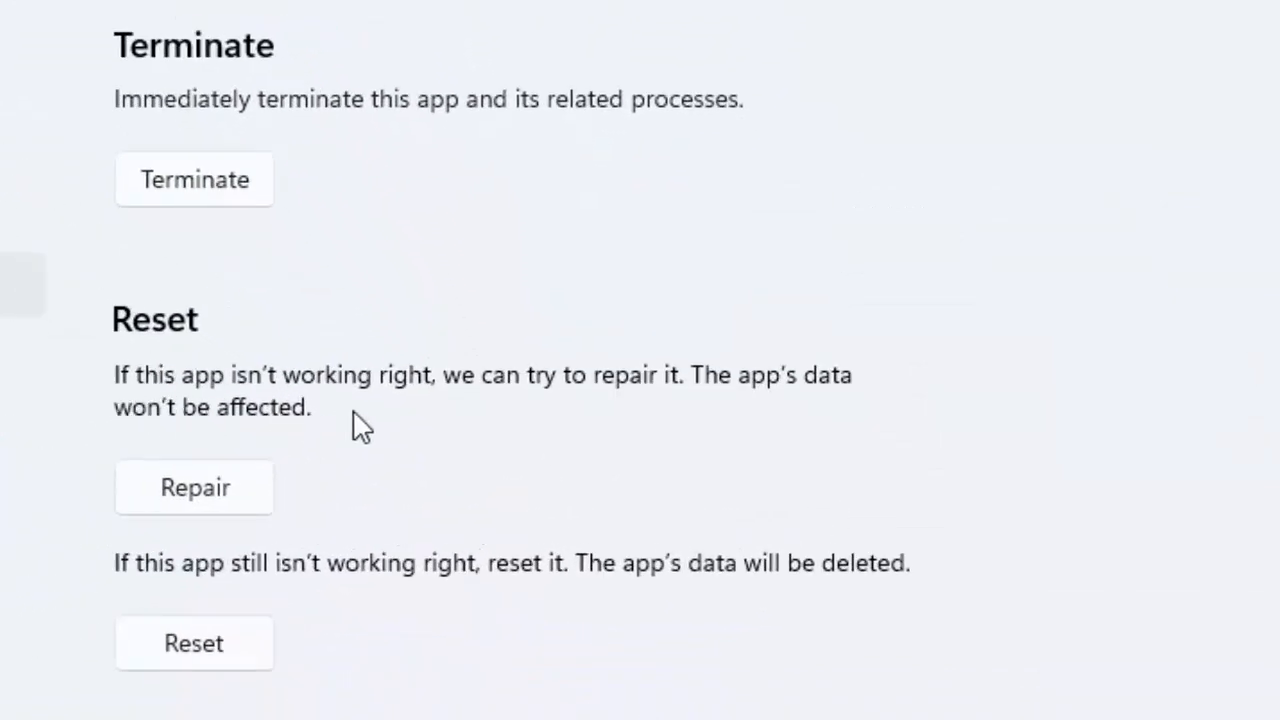
{"action": "mouse_move", "coordinate": [740, 420]}
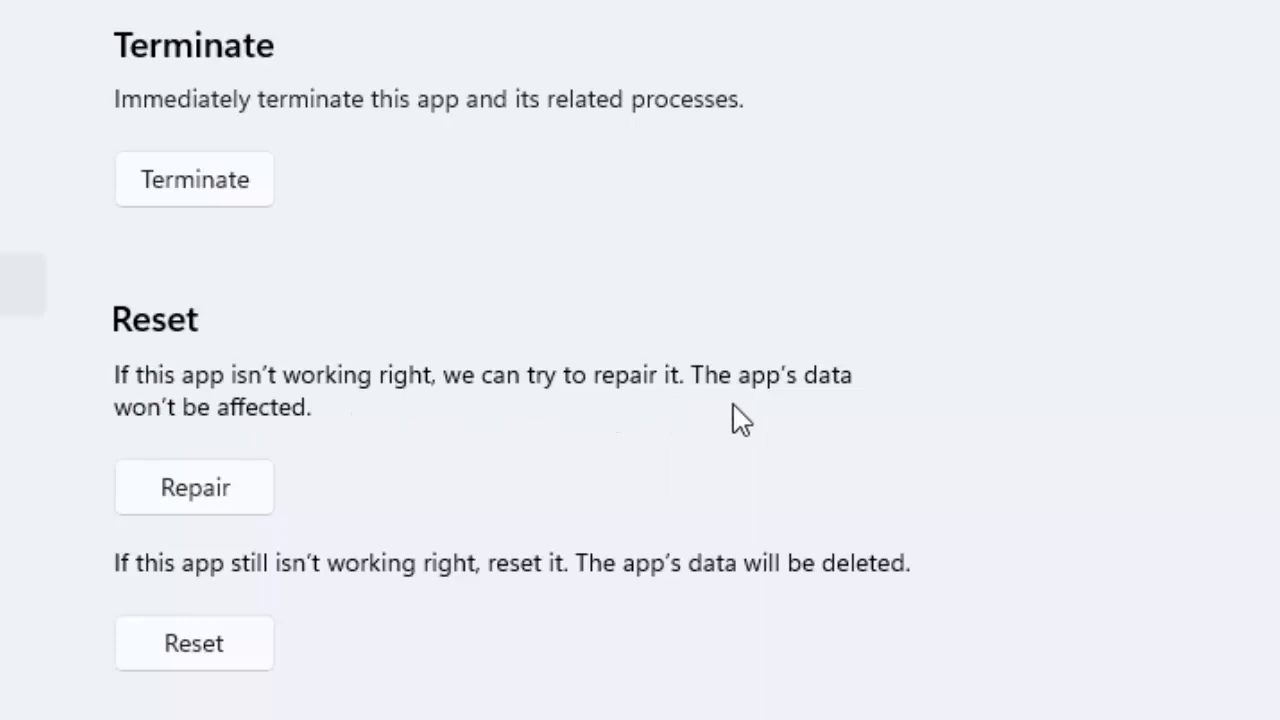
{"action": "mouse_move", "coordinate": [304, 508]}
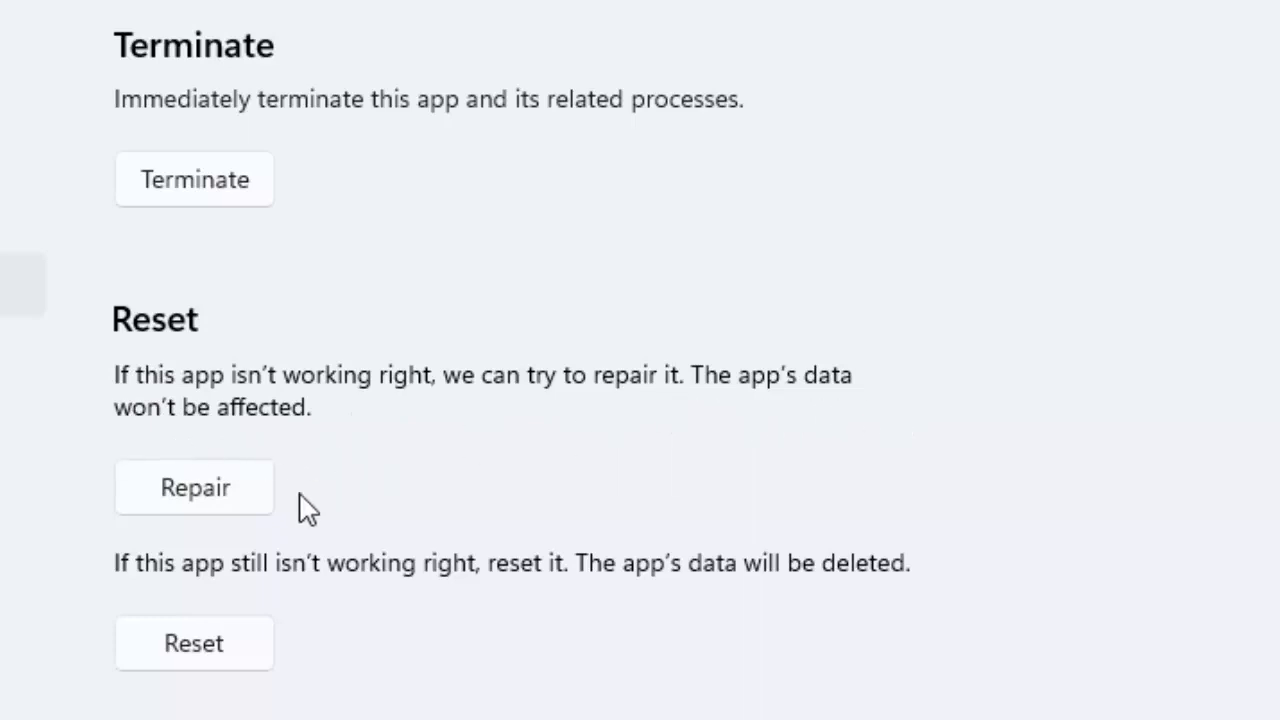
{"action": "mouse_move", "coordinate": [208, 512]}
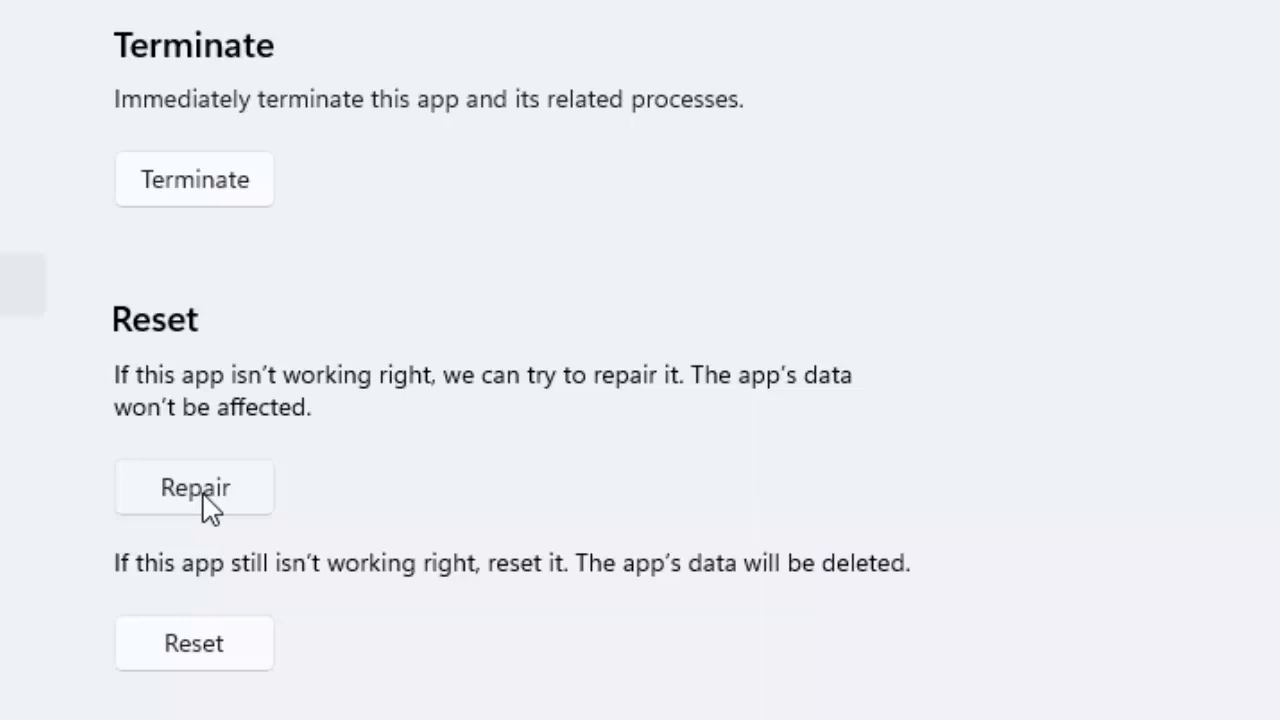
{"action": "mouse_move", "coordinate": [132, 590]}
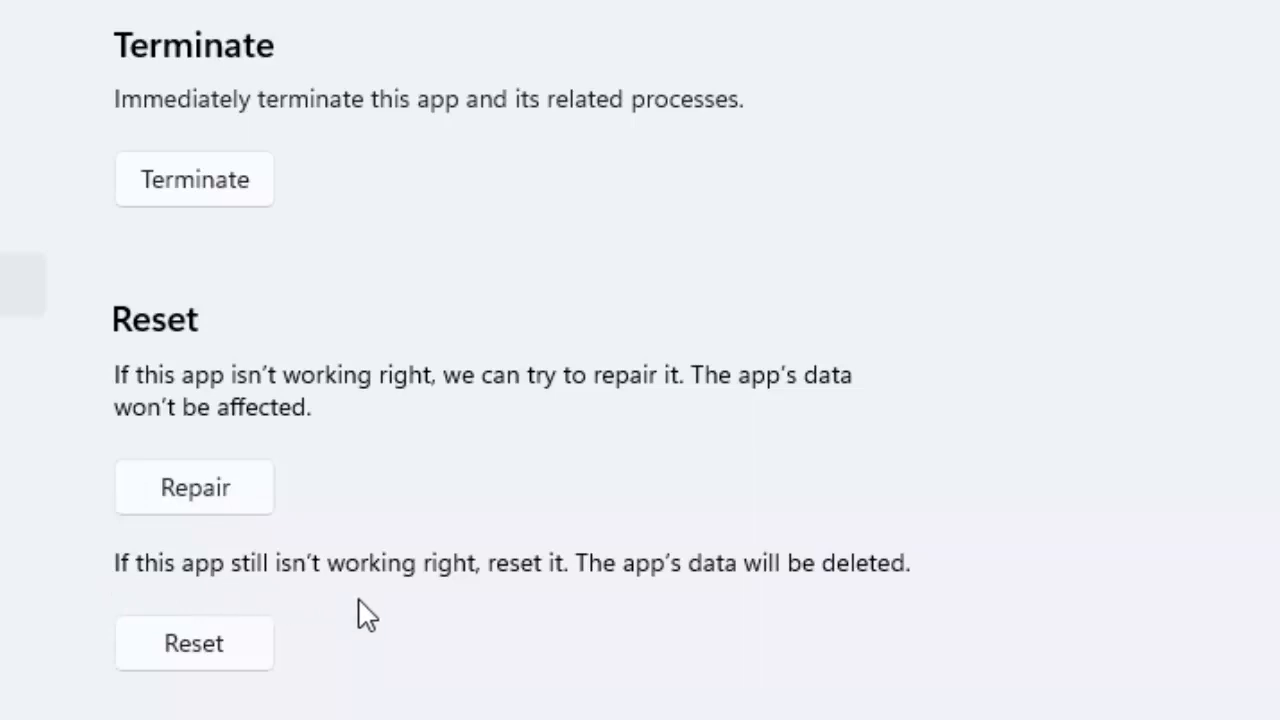
{"action": "mouse_move", "coordinate": [610, 596]}
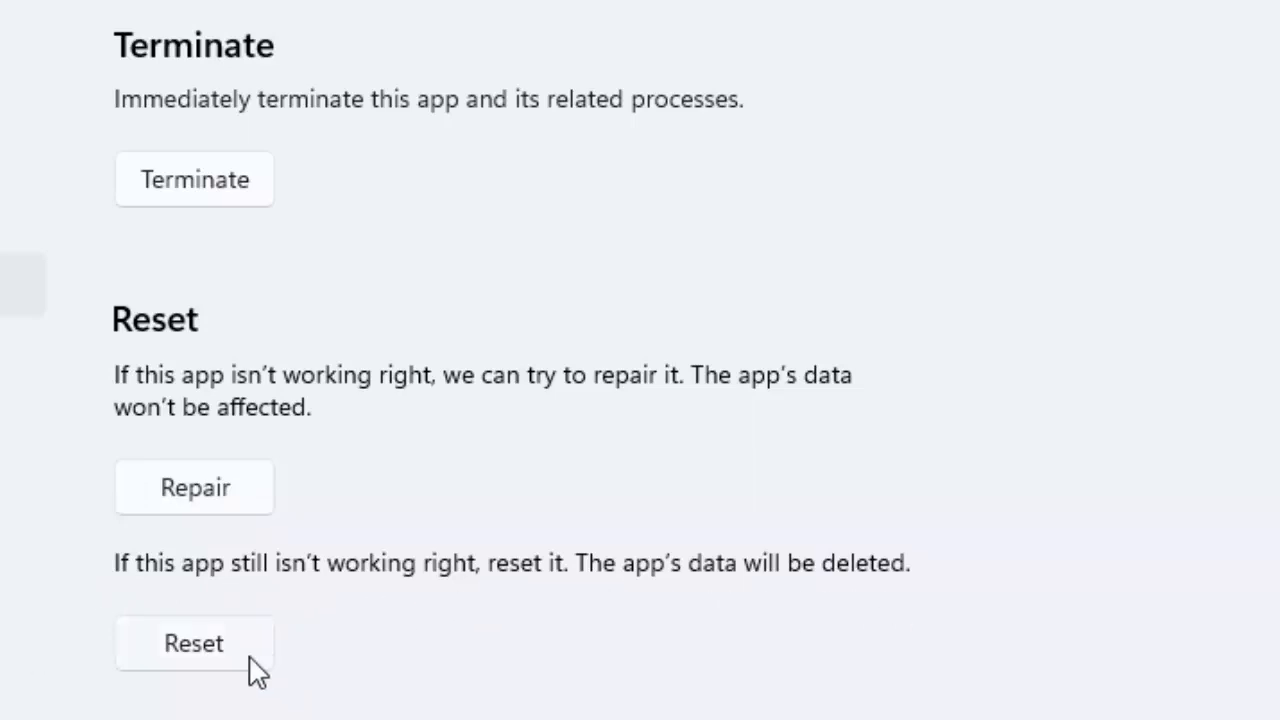
{"action": "left_click", "coordinate": [194, 644]}
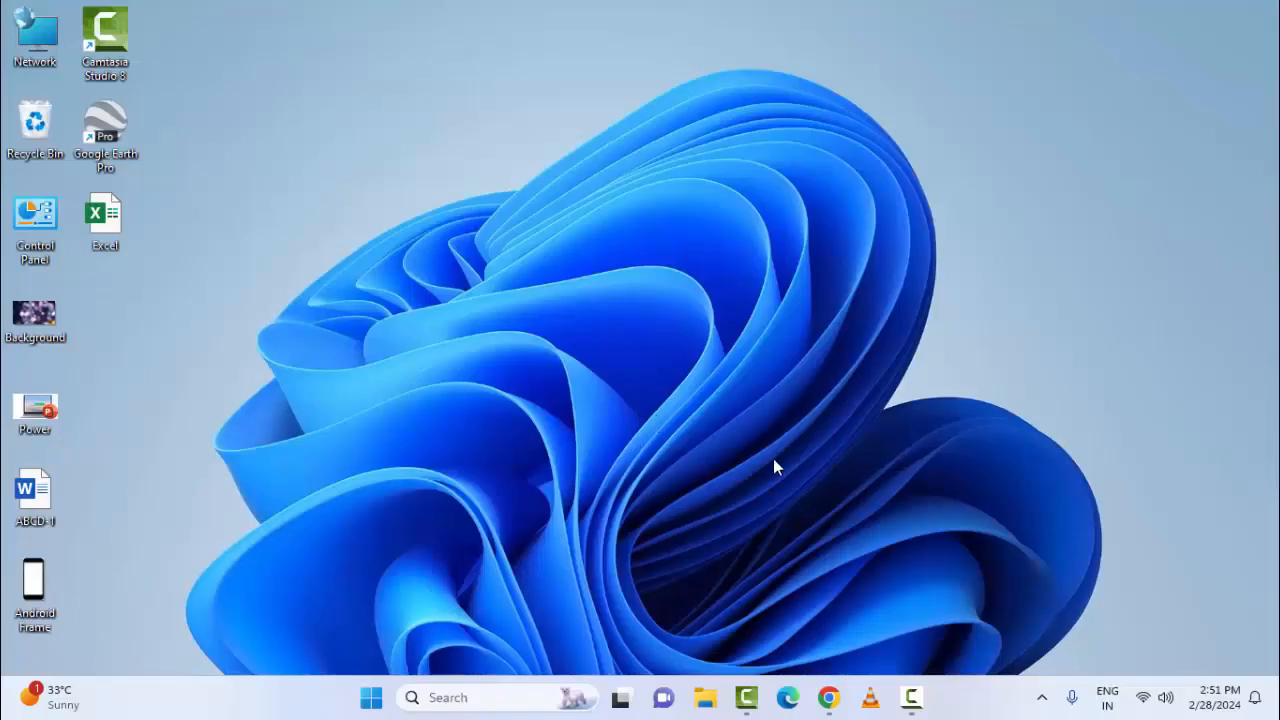
{"action": "mouse_move", "coordinate": [644, 496]}
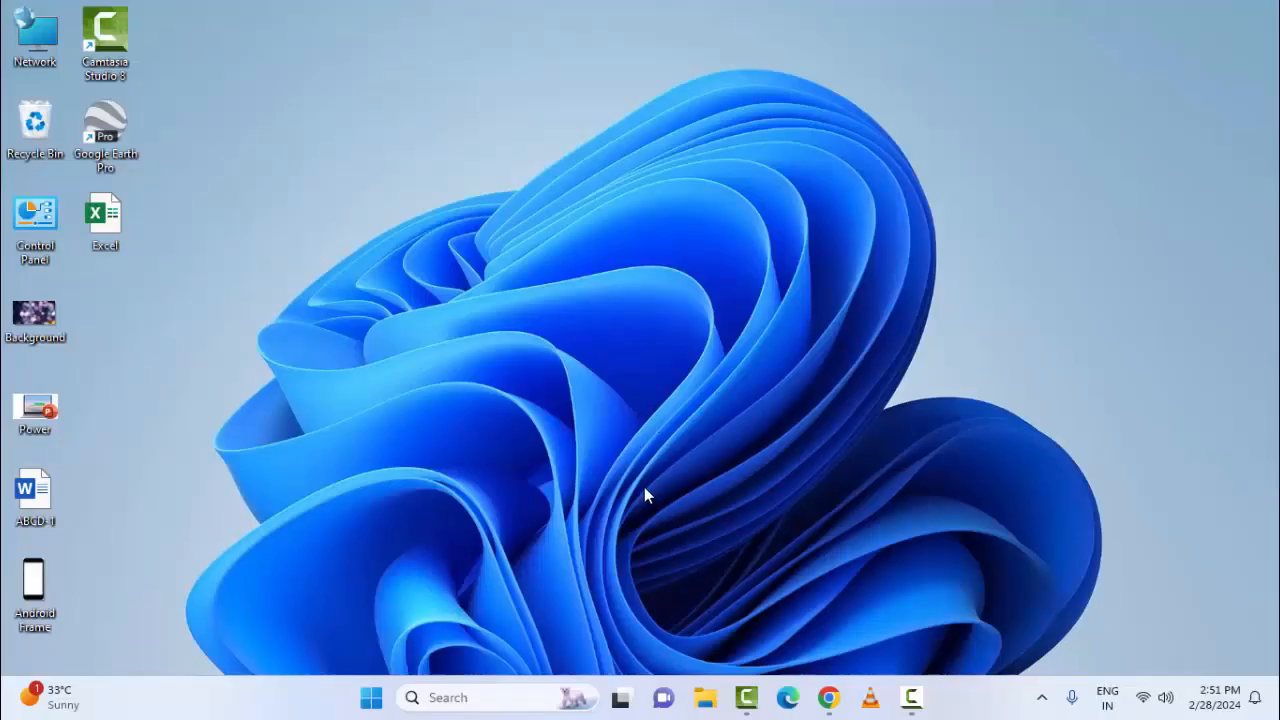